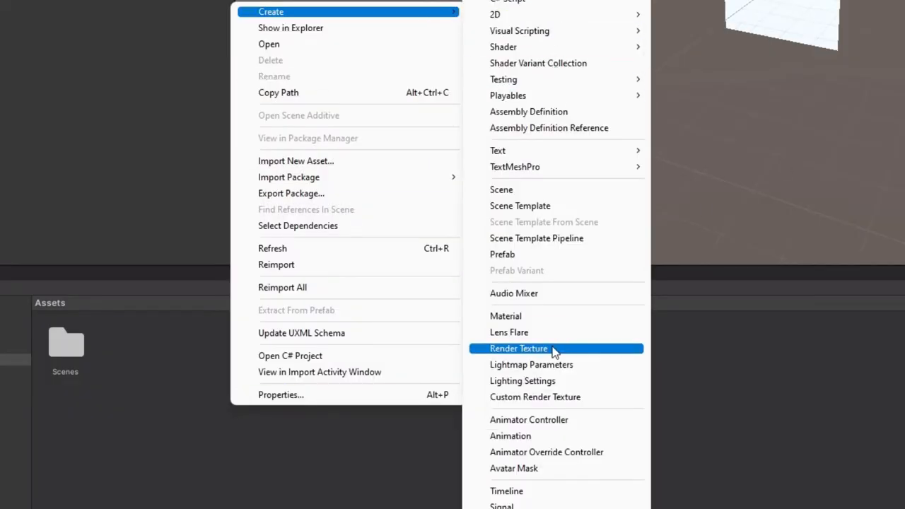
Create a new Render Texture asset in the project's Assets folder.
click(519, 348)
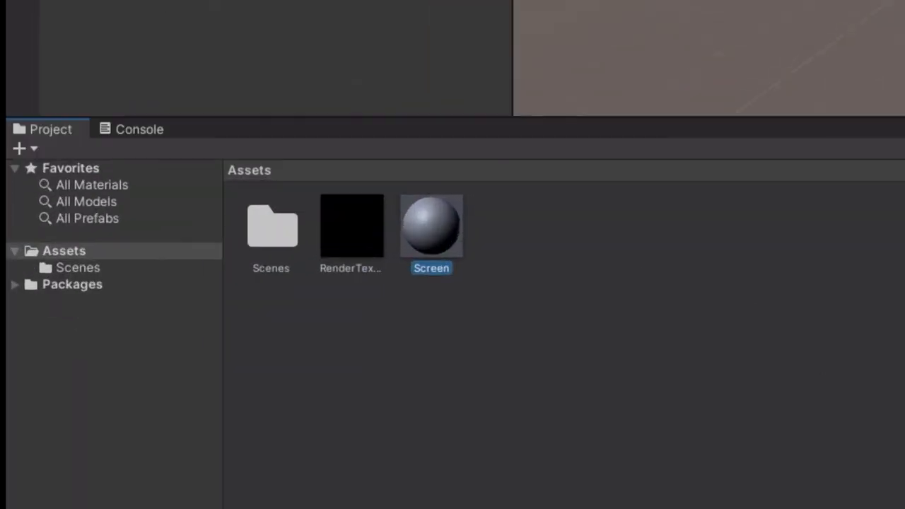
Open the Screen material, then set the camera's Clear Flags to Solid Color and open its background colour picker.
double_click(431, 226)
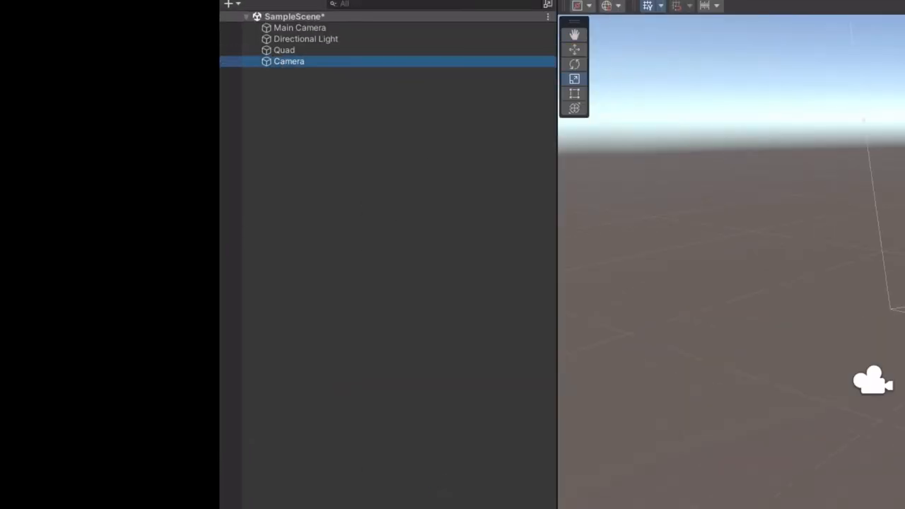
click(289, 62)
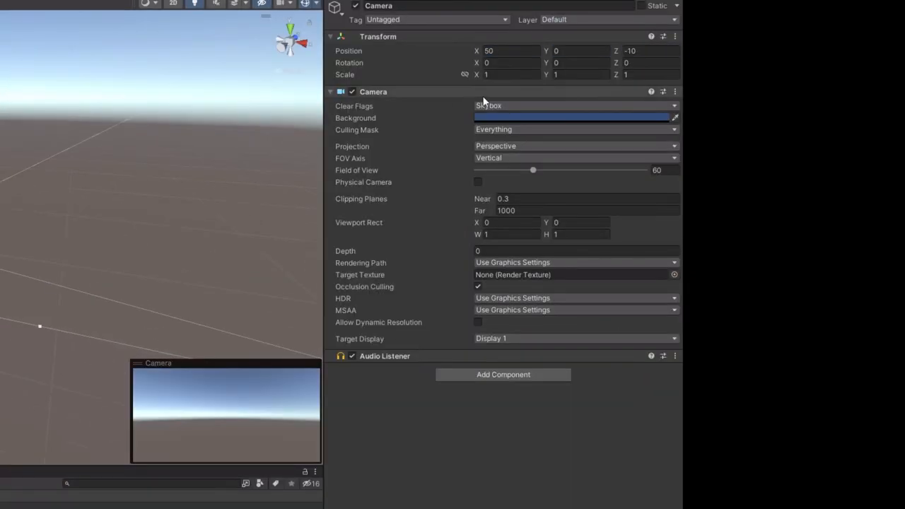
click(573, 118)
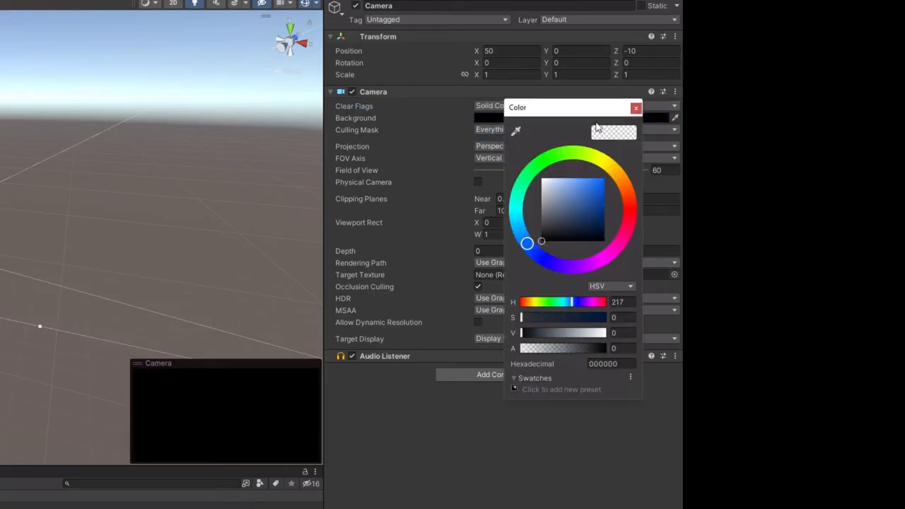